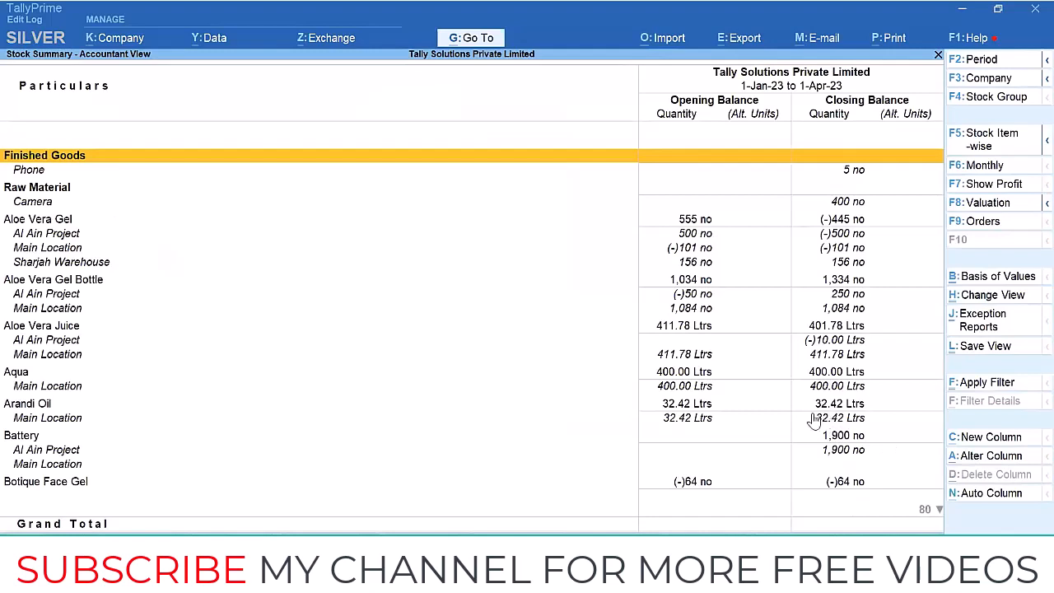
{"action": "mouse_move", "coordinate": [791, 427]}
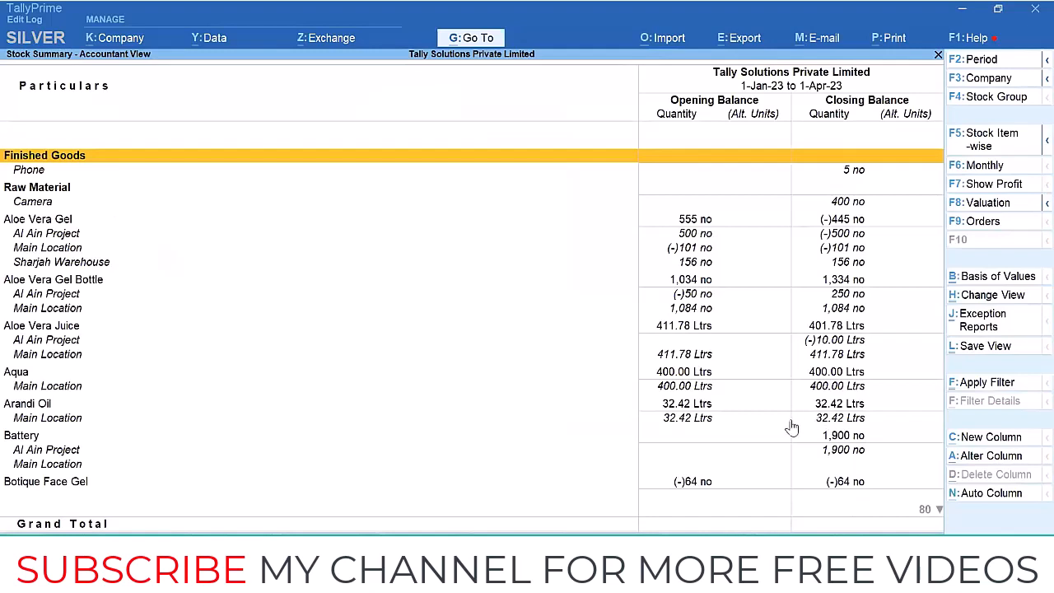
{"action": "mouse_move", "coordinate": [780, 432]}
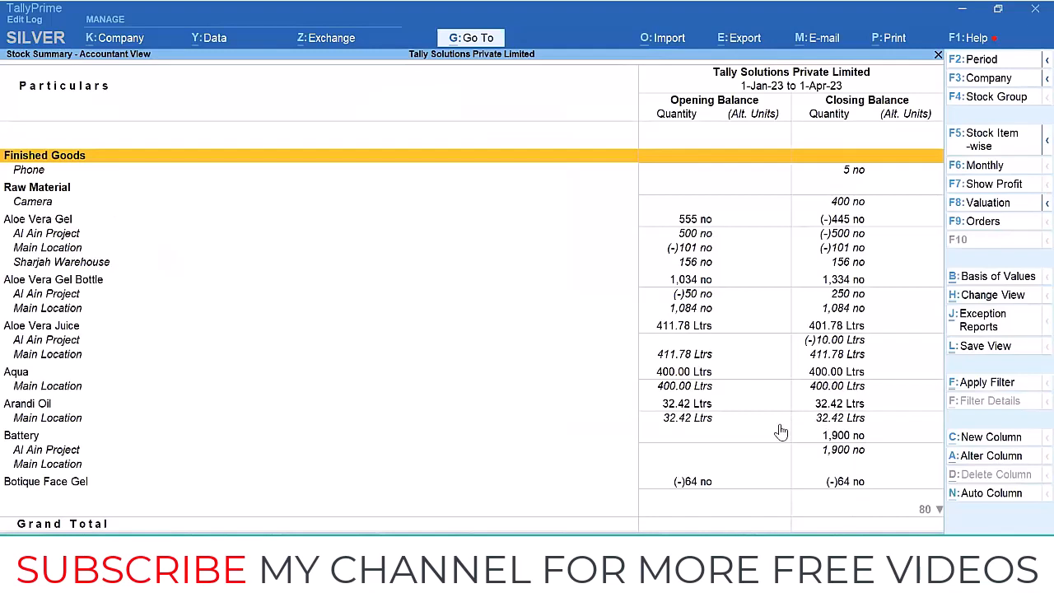
{"action": "mouse_move", "coordinate": [767, 429]}
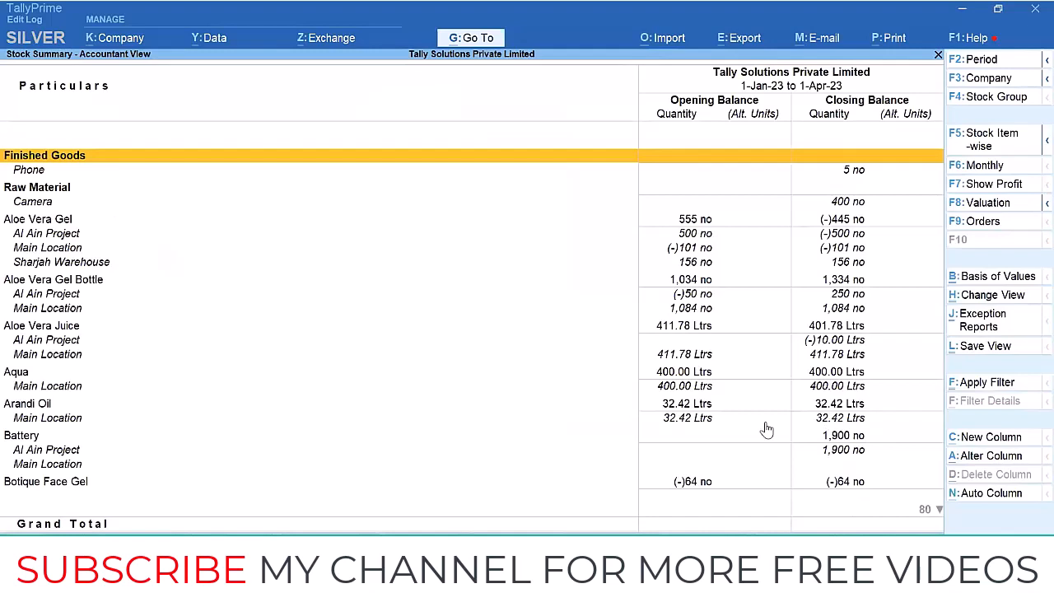
{"action": "mouse_move", "coordinate": [632, 452]}
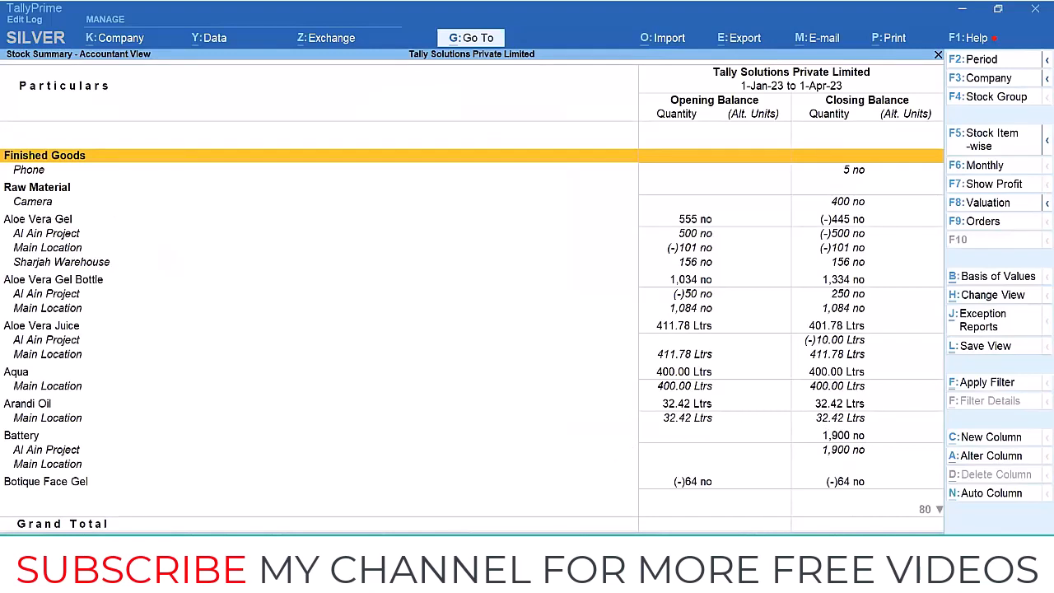
- Configure Stock Summary to show rates, inwards and outwards, stock group-wise in detailed format
{"action": "key", "text": "f12"}
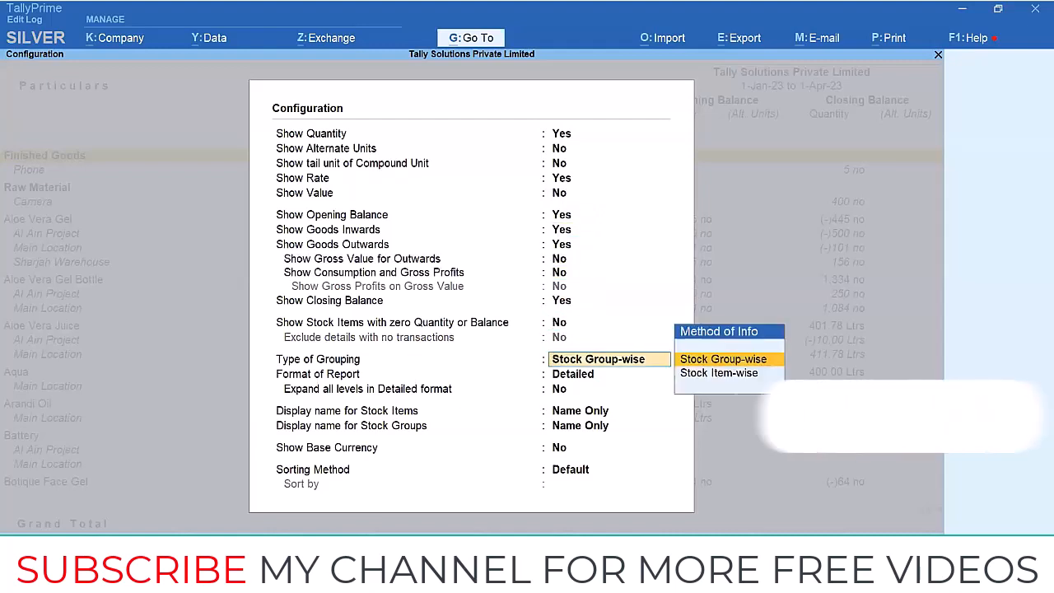
{"action": "left_click", "coordinate": [610, 373]}
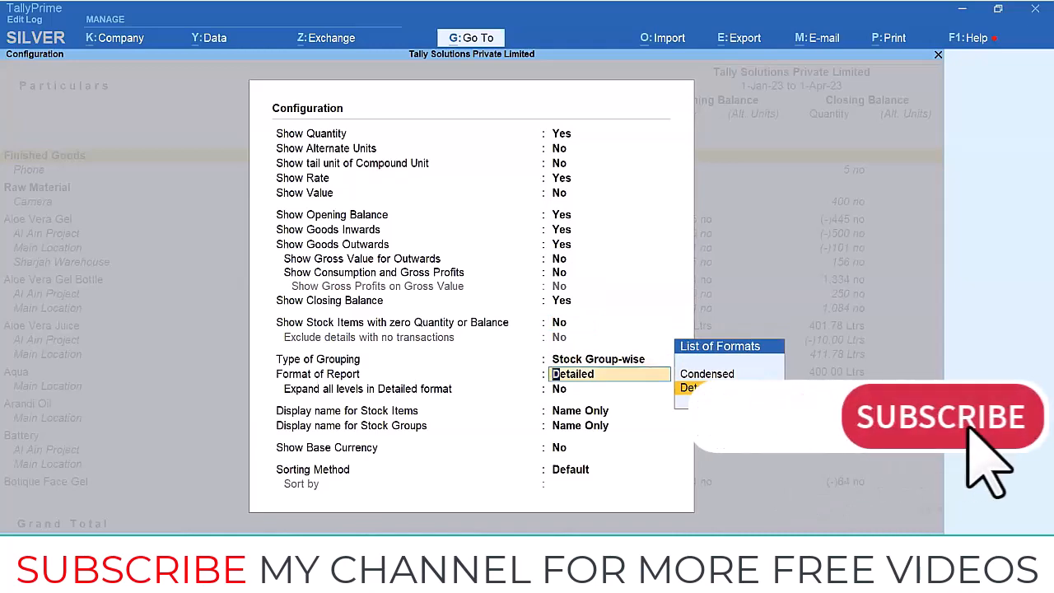
{"action": "left_click", "coordinate": [609, 469]}
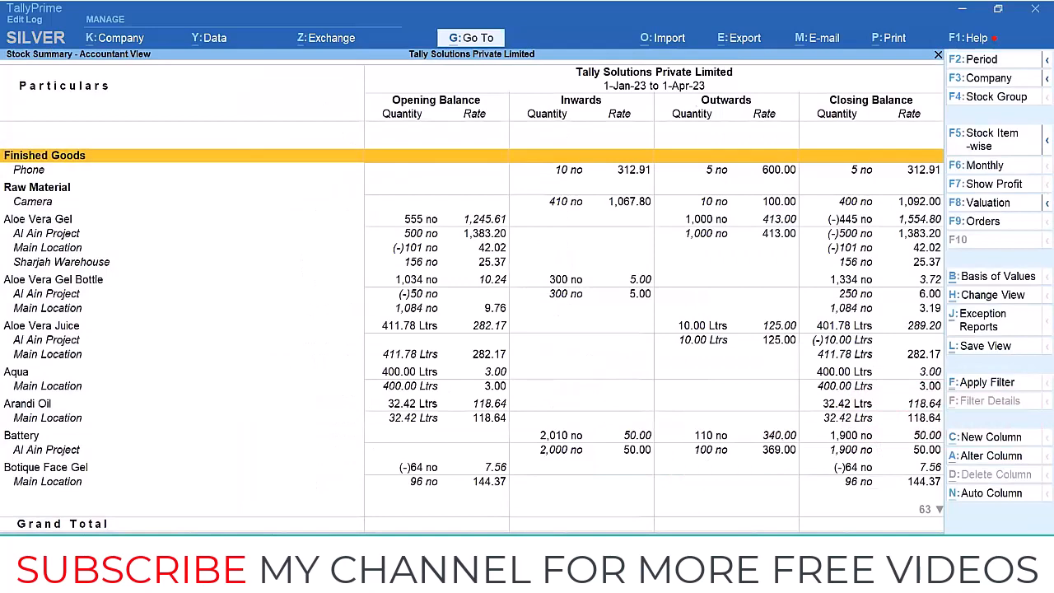
{"action": "mouse_move", "coordinate": [580, 74]}
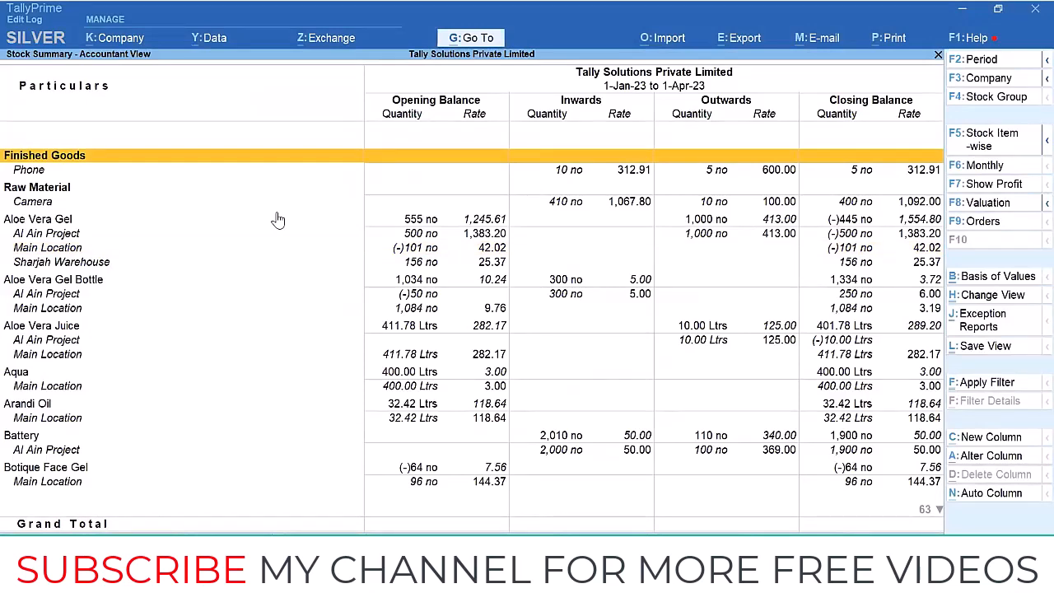
{"action": "mouse_move", "coordinate": [980, 352]}
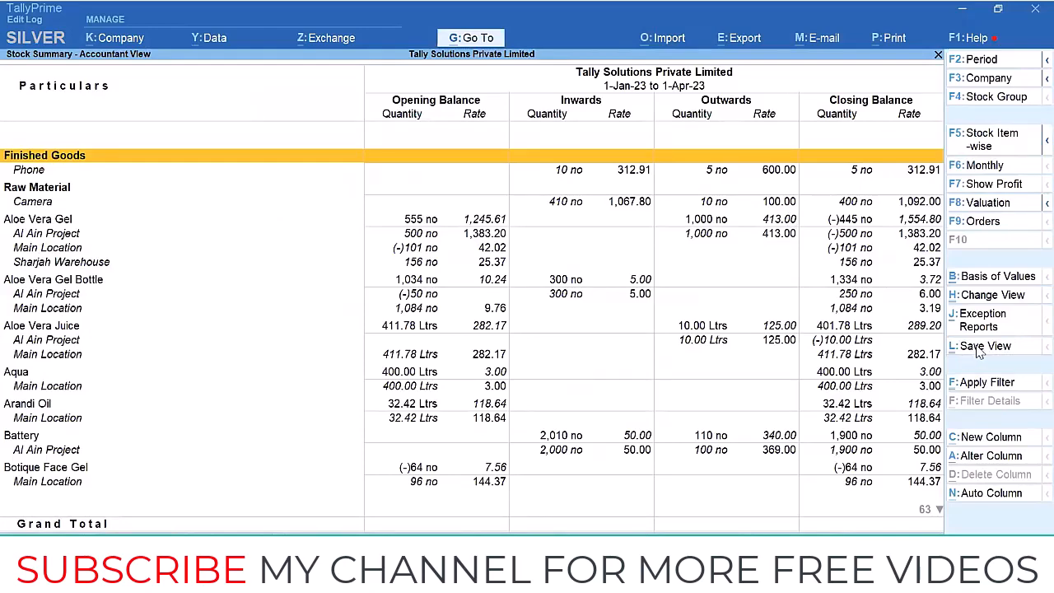
- Save the current Stock Summary layout as 'Storekeeper View' for All Companies
{"action": "left_click", "coordinate": [985, 345]}
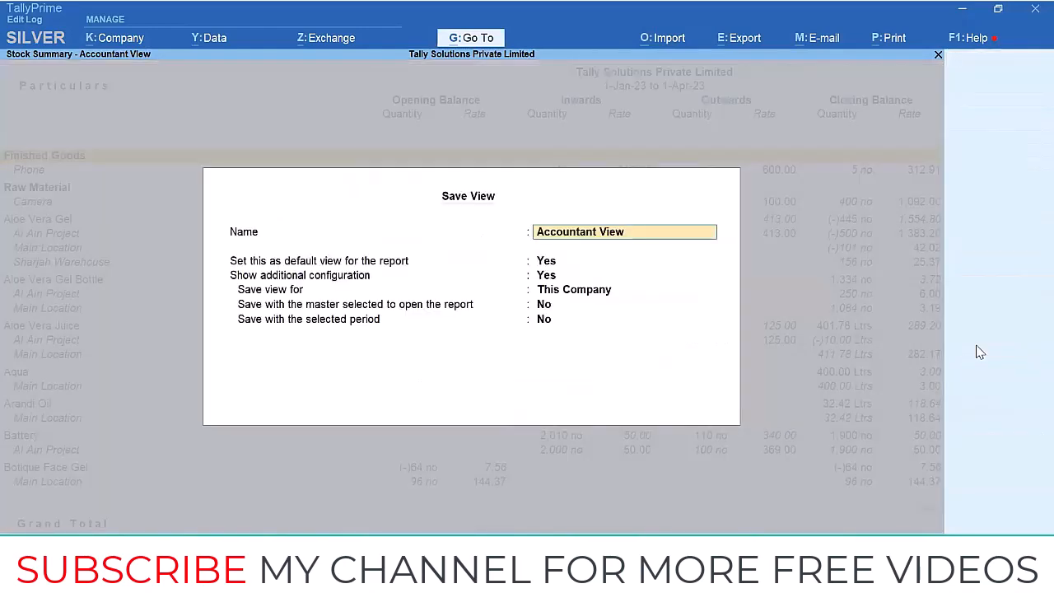
{"action": "type", "text": "Storekeeper View"}
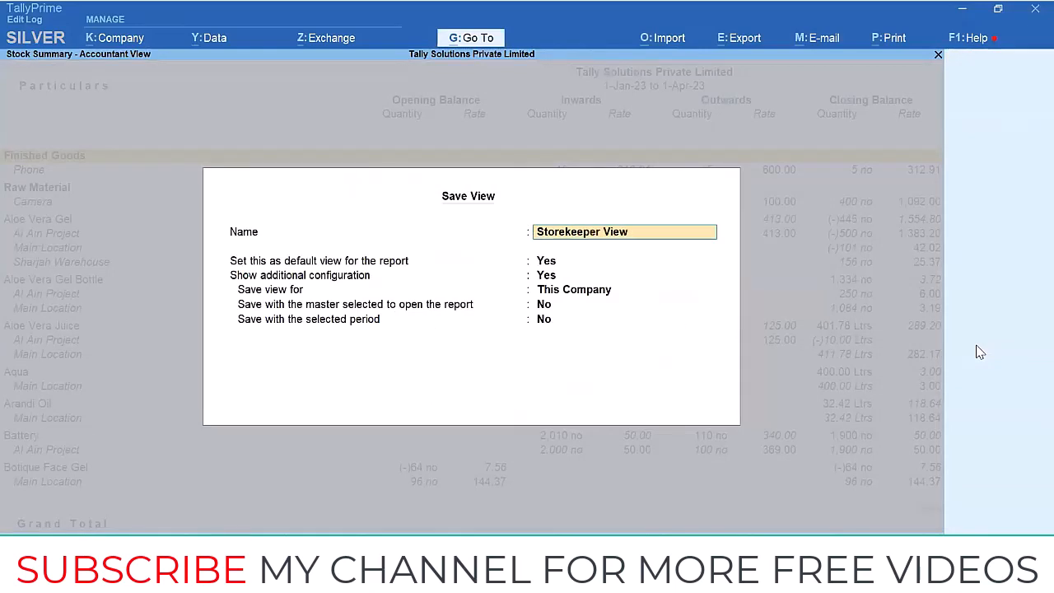
{"action": "key", "text": "enter"}
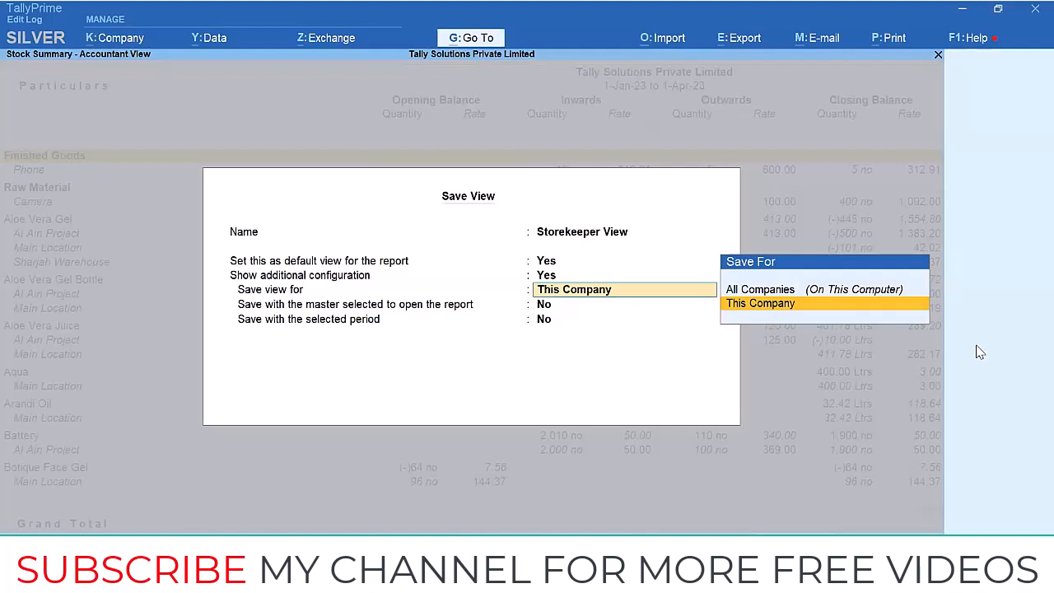
{"action": "left_click", "coordinate": [760, 289]}
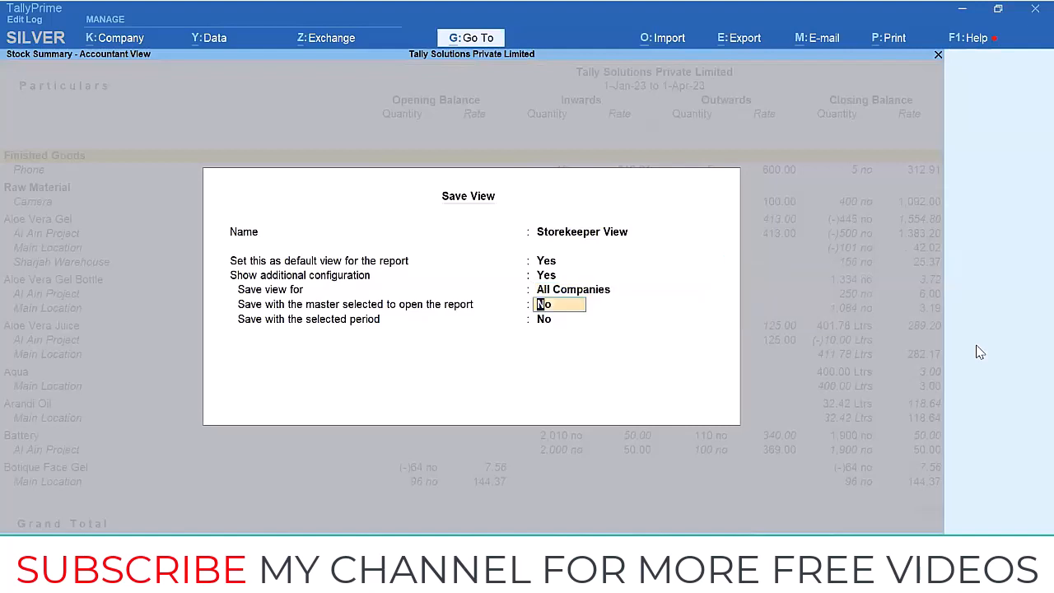
{"action": "key", "text": "enter"}
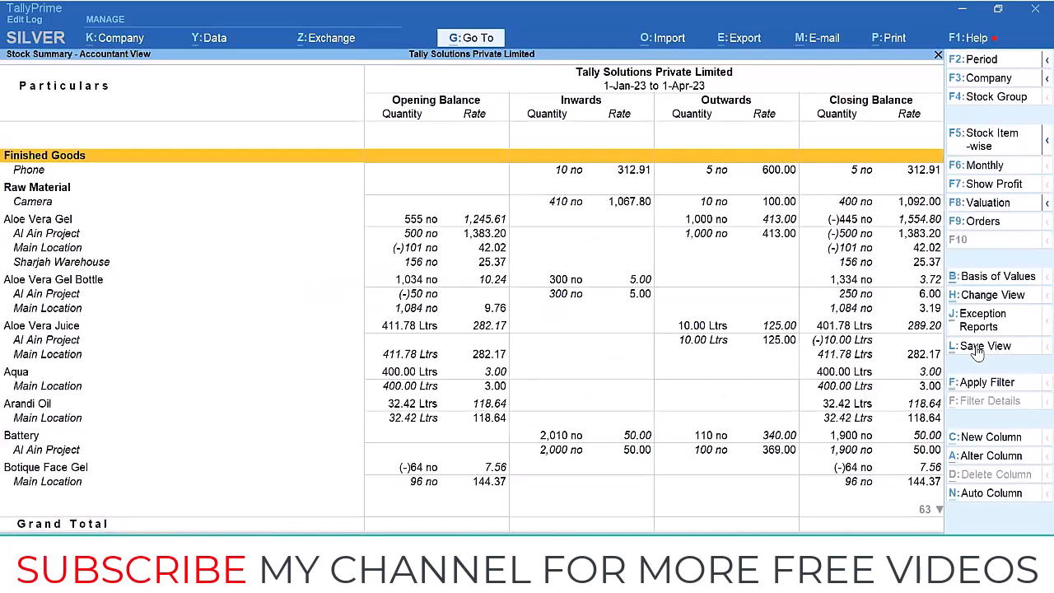
{"action": "key", "text": "escape"}
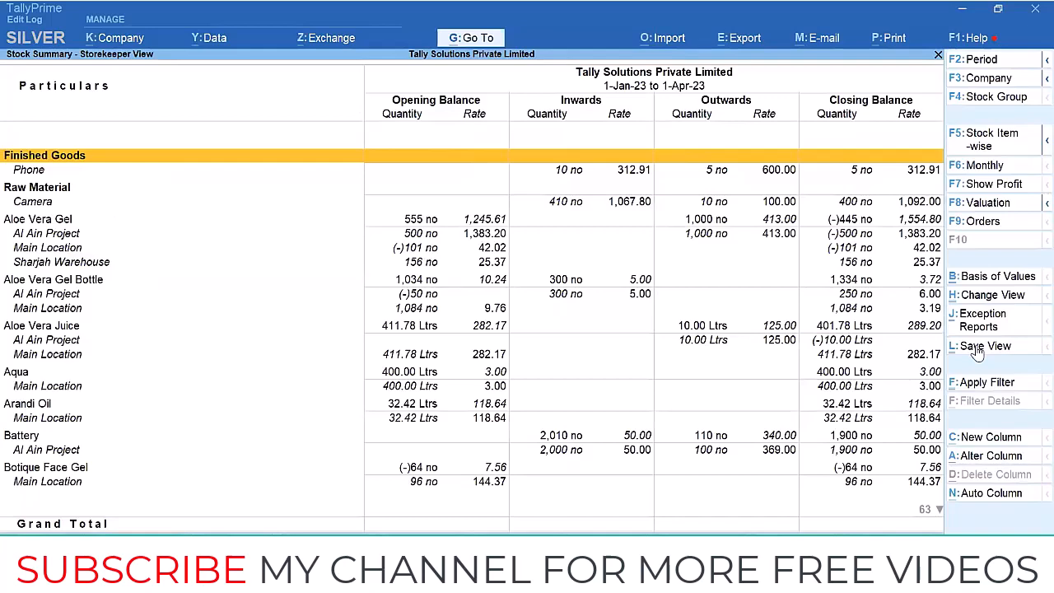
- Check the title bar reads 'Stock Summary - Storekeeper View'
{"action": "left_click", "coordinate": [985, 346]}
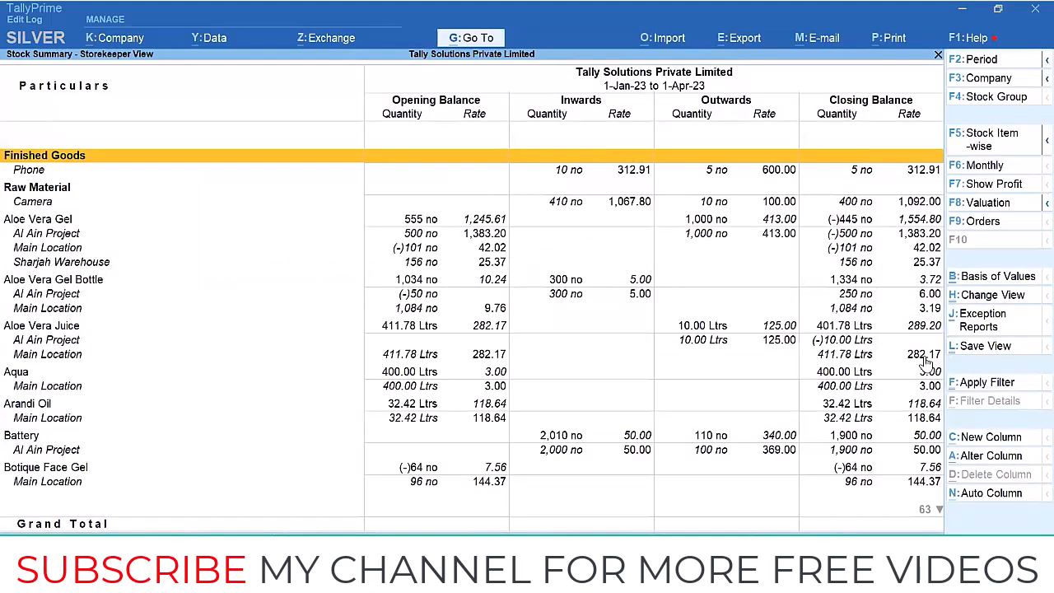
{"action": "left_click", "coordinate": [471, 38]}
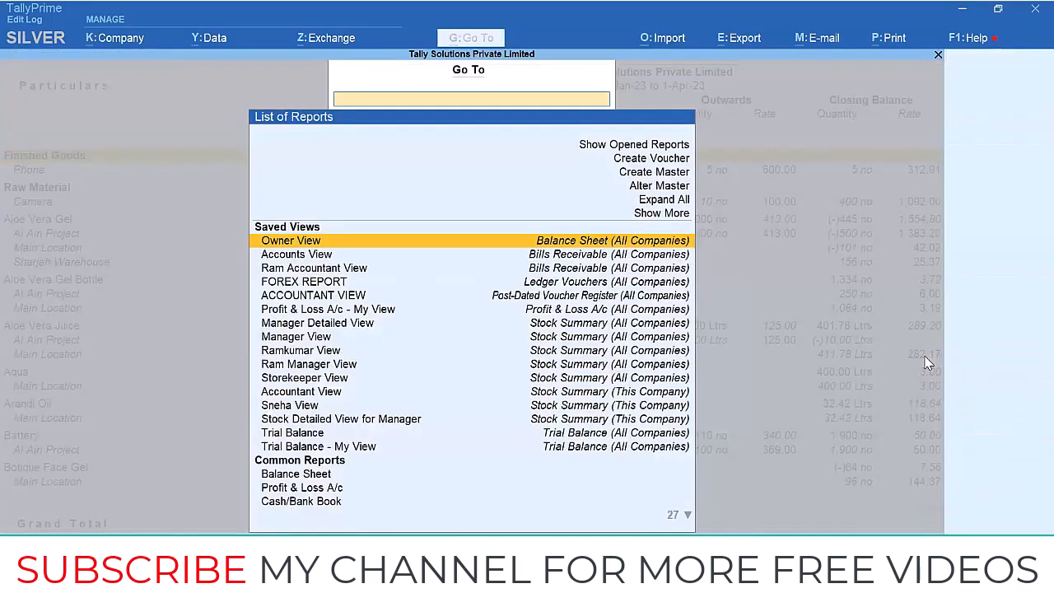
{"action": "key", "text": "Down"}
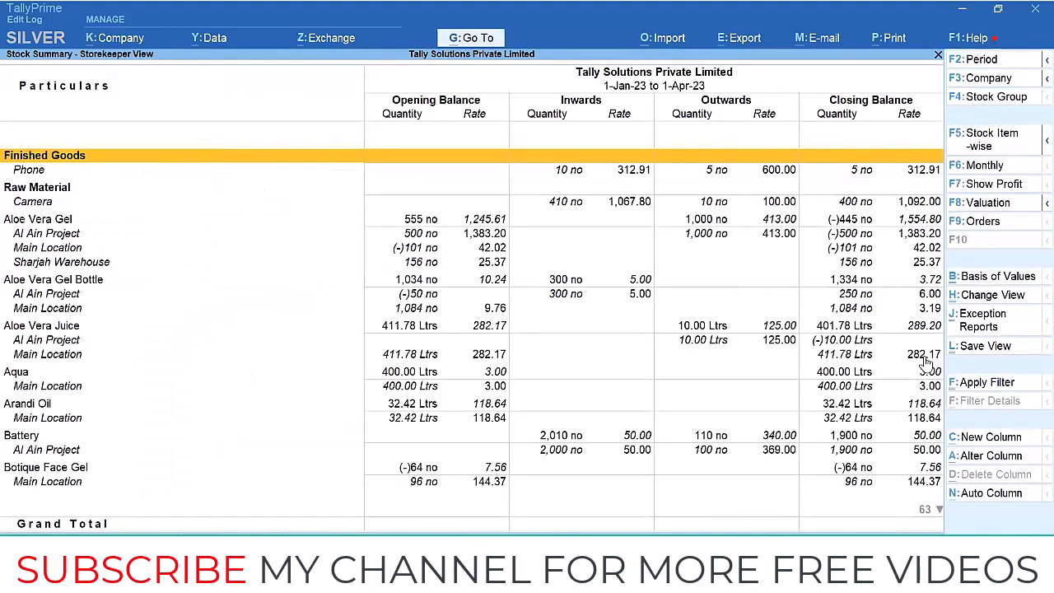
- Go from Gateway of Tally to Display More Reports > Statements of Accounts > Receivables
{"action": "key", "text": "Escape"}
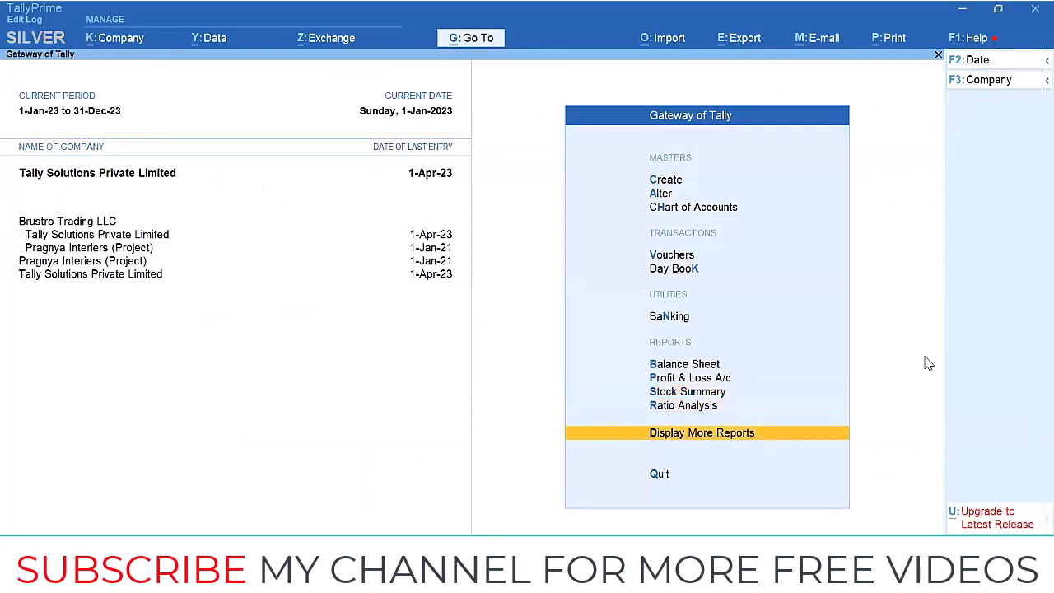
{"action": "left_click", "coordinate": [701, 432]}
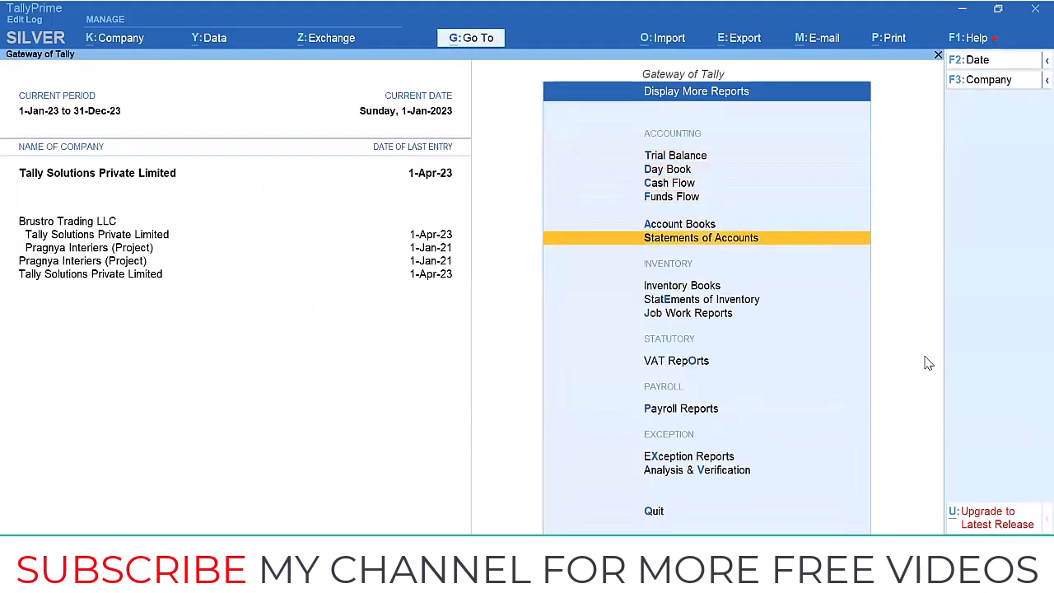
{"action": "left_click", "coordinate": [701, 237]}
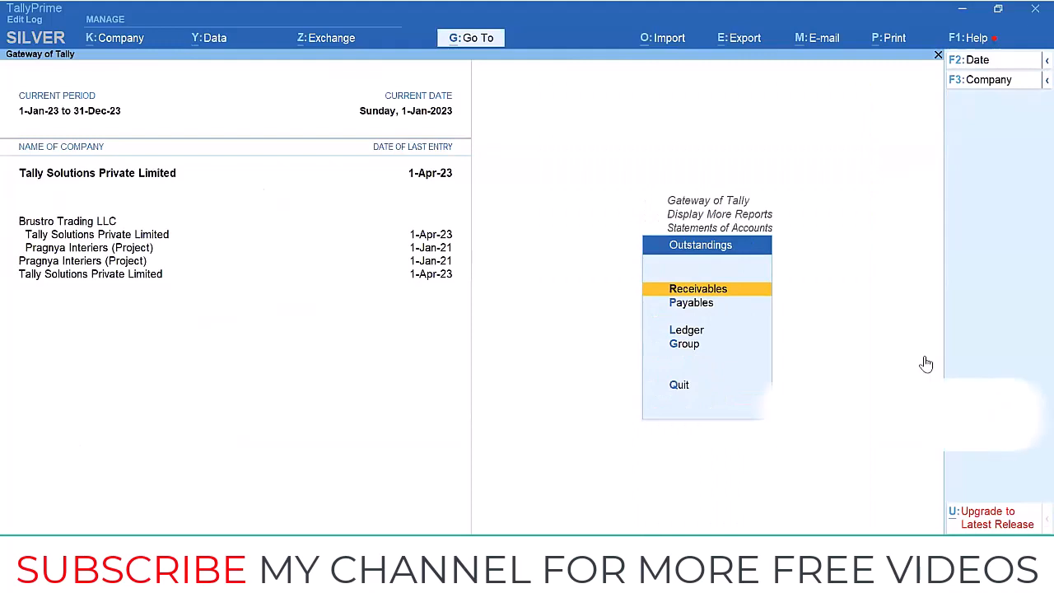
{"action": "left_click", "coordinate": [697, 288]}
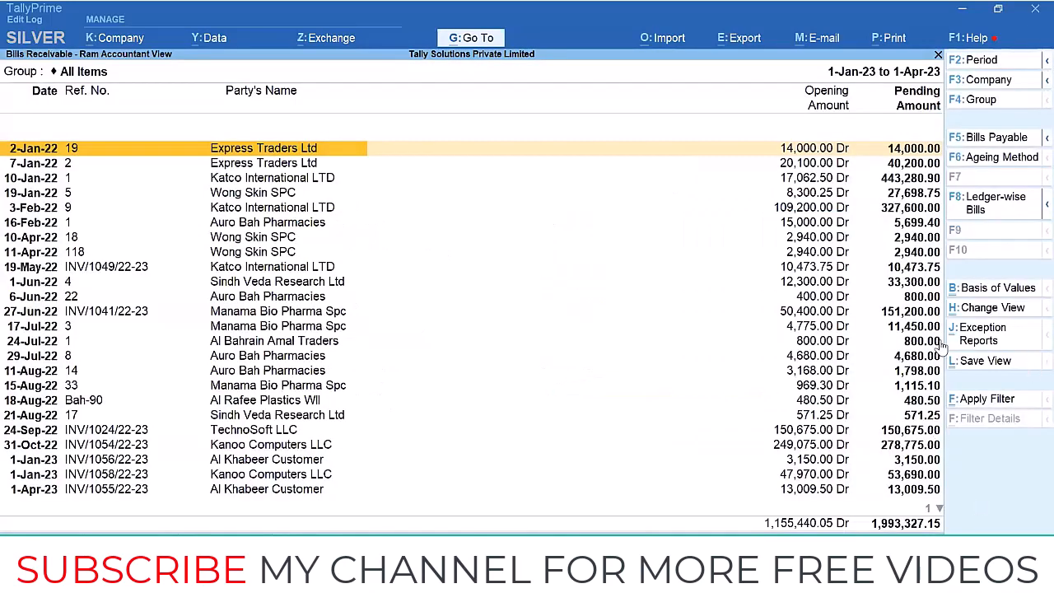
- Save the receivables layout as 'Accountant 2 View' and escape back to the Gateway
{"action": "left_click", "coordinate": [985, 360]}
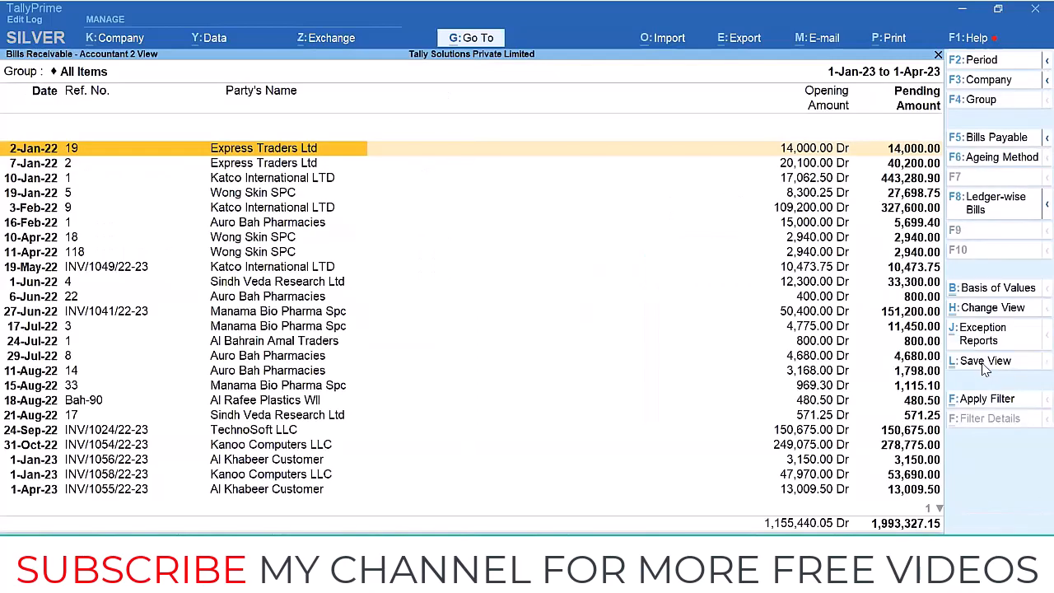
{"action": "key", "text": "Escape"}
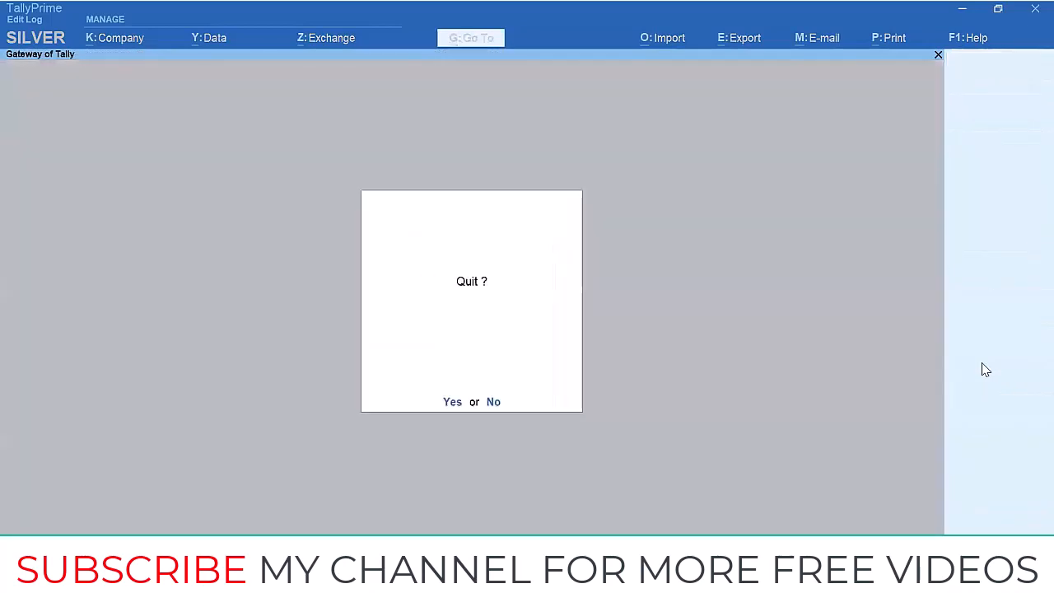